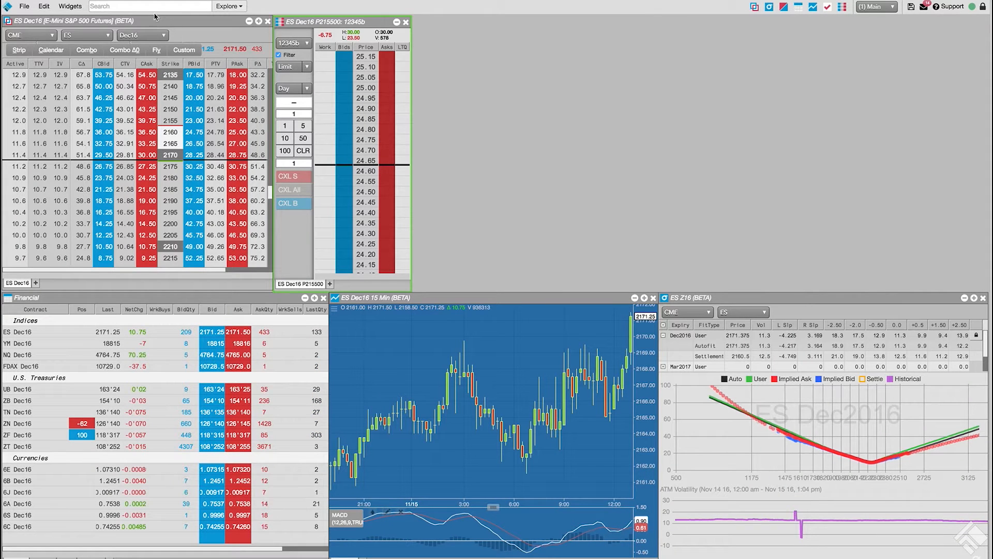
# - Launch an Options Trade Monitor (BETA) from the Widgets menu
pyautogui.click(69, 7)
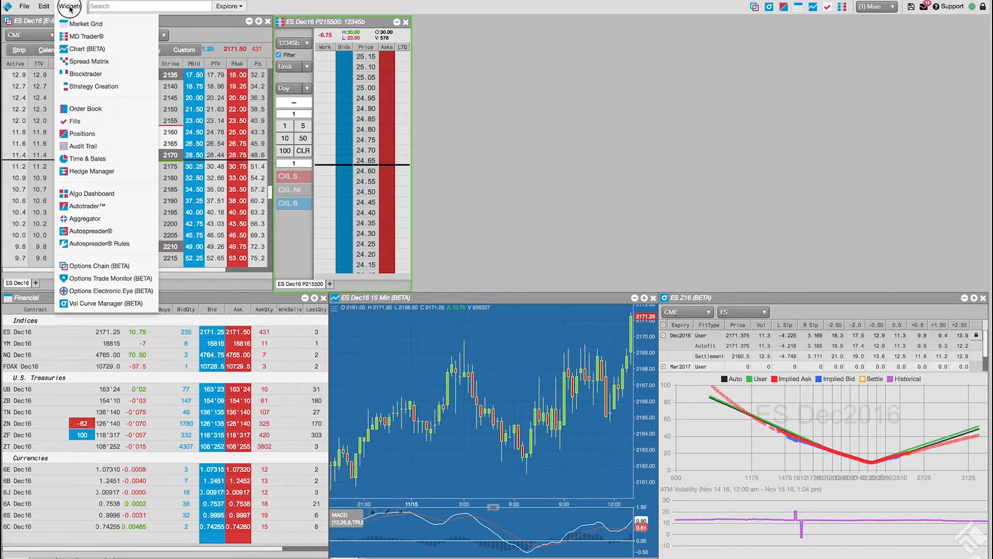
pyautogui.moveTo(112, 278)
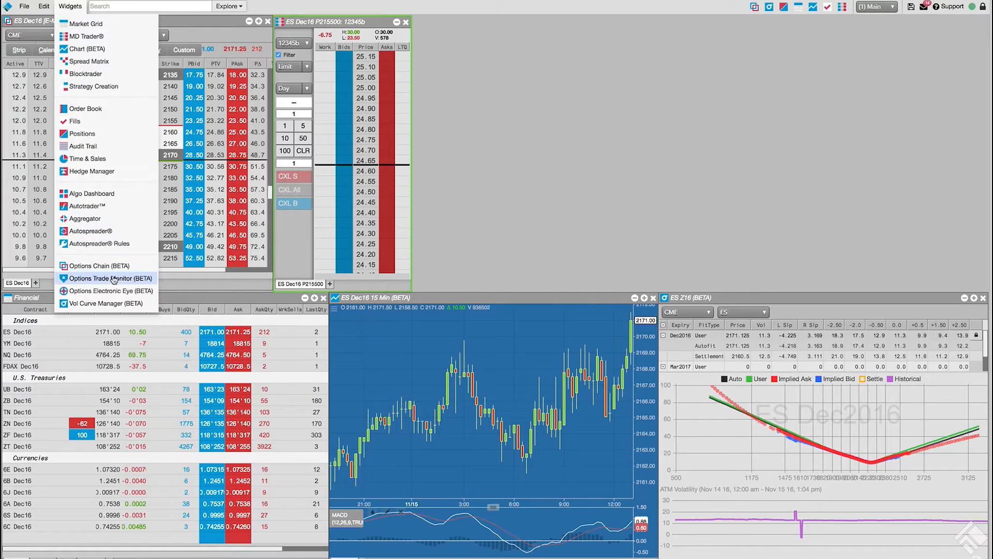
pyautogui.click(111, 278)
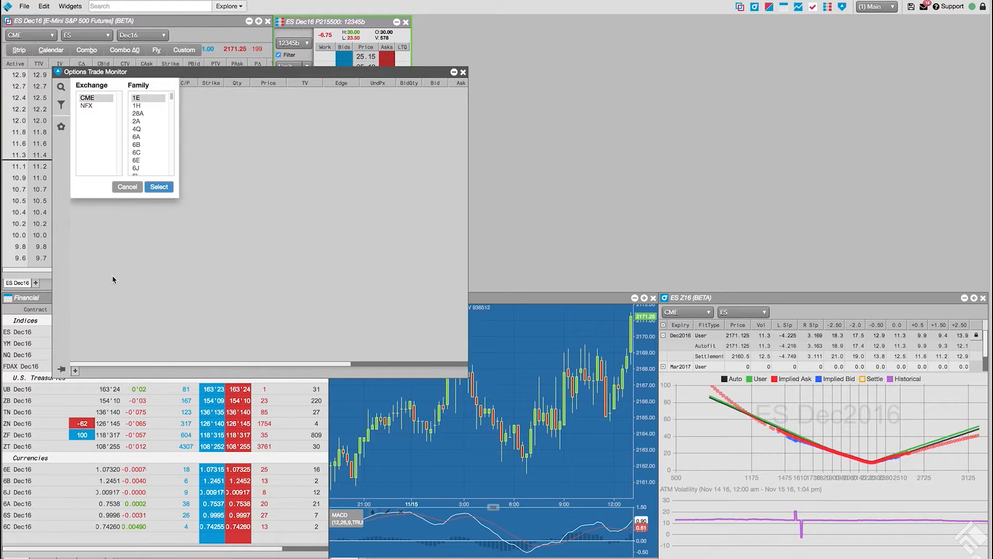
# - Monitor the ES product family and maximize the monitor window
pyautogui.click(144, 171)
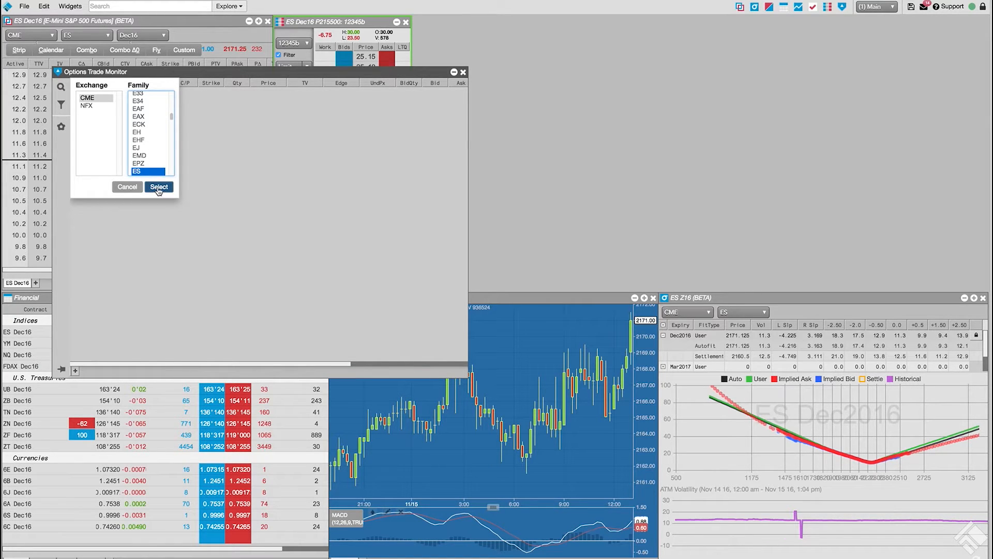
pyautogui.click(159, 188)
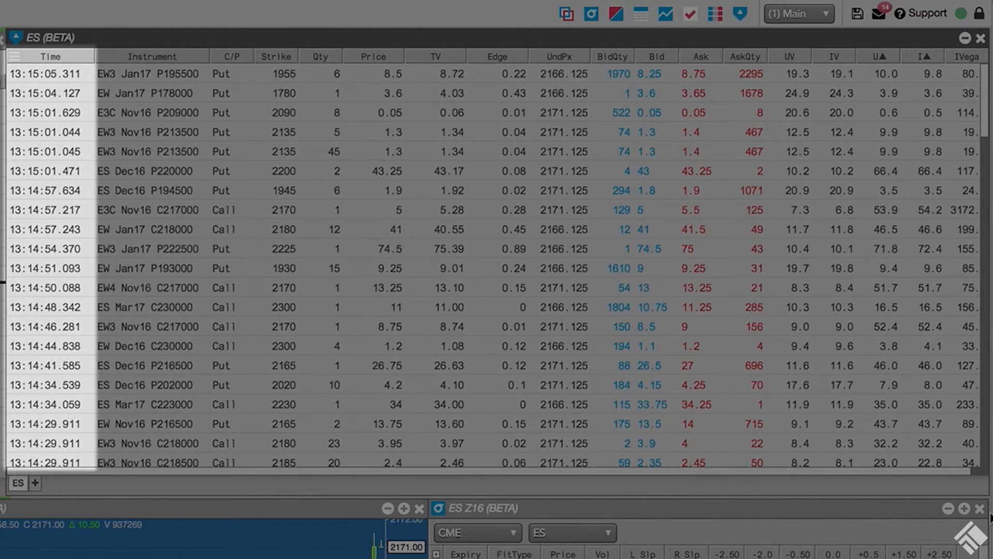
pyautogui.click(152, 56)
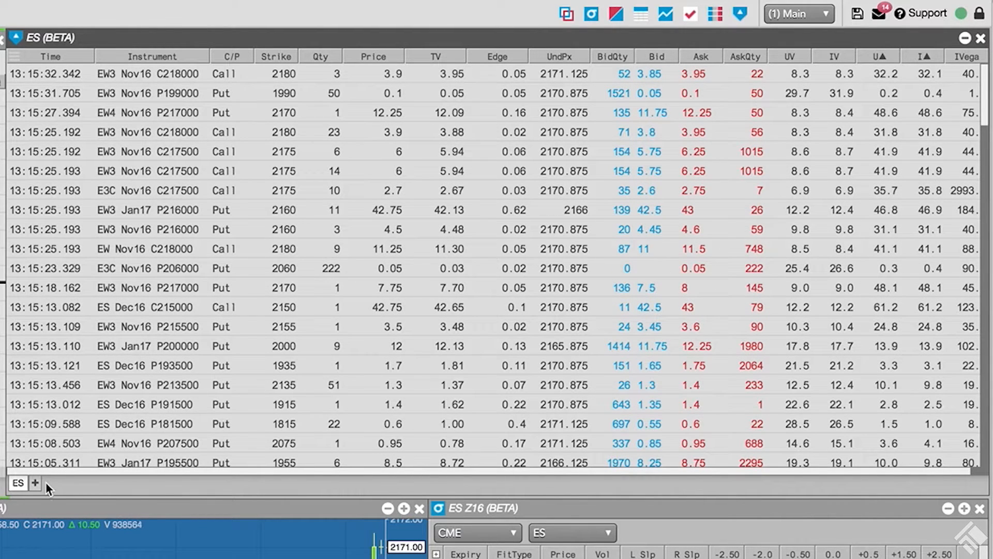
# - Add a YM tab and start adding an NQ tab to the monitor
pyautogui.click(35, 483)
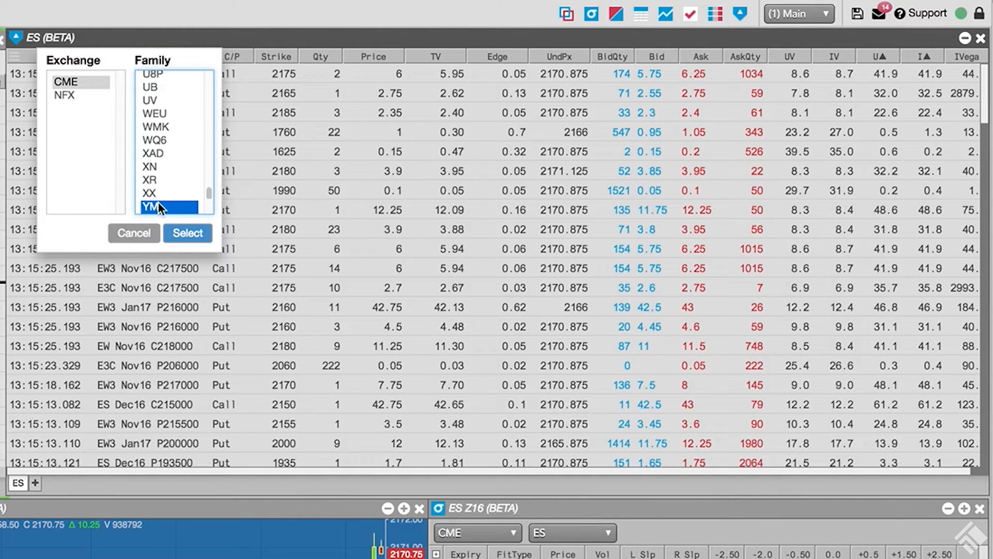
pyautogui.click(188, 232)
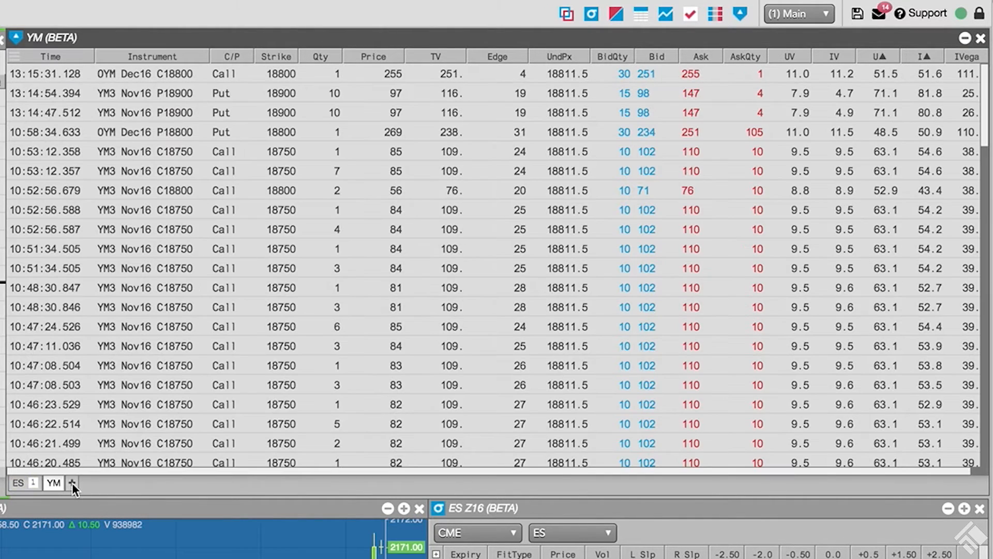
pyautogui.click(72, 483)
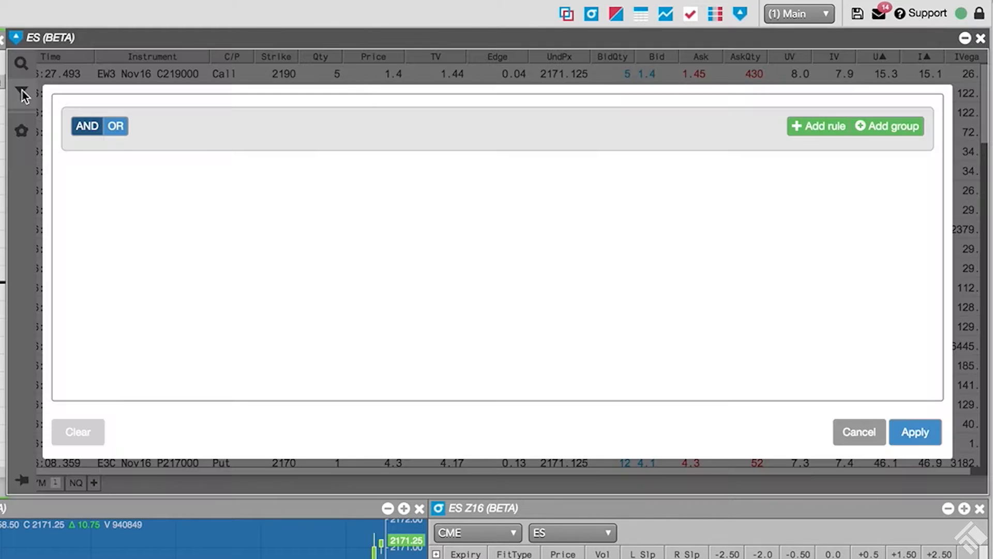
# - Set the first ES rule to Put/Call equals Call and add a Trade Qty rule
pyautogui.click(817, 125)
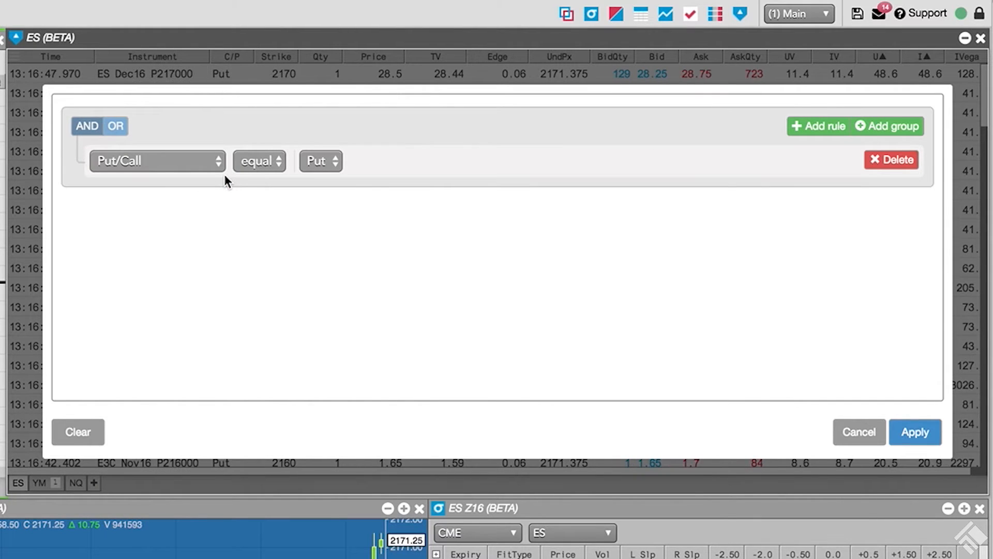
pyautogui.moveTo(293, 177)
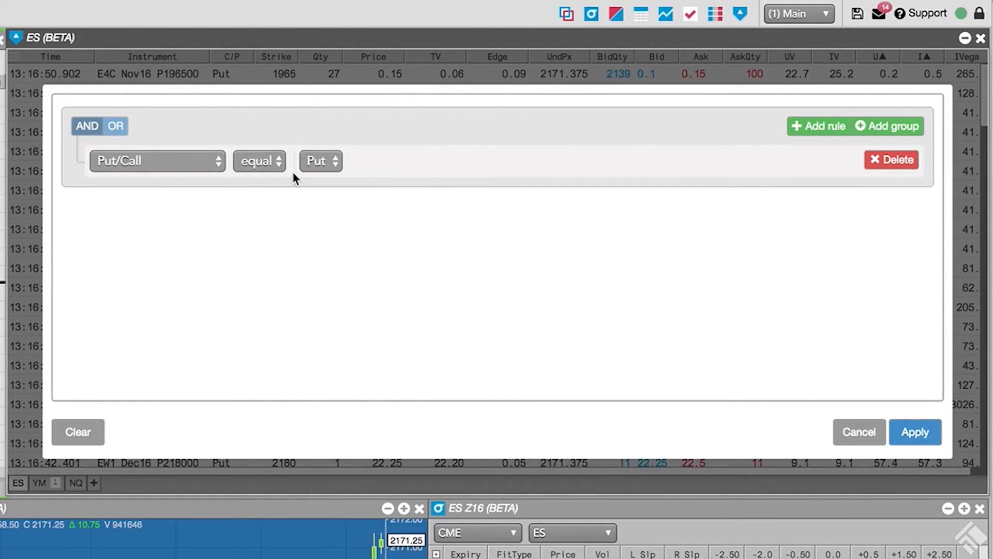
pyautogui.click(320, 160)
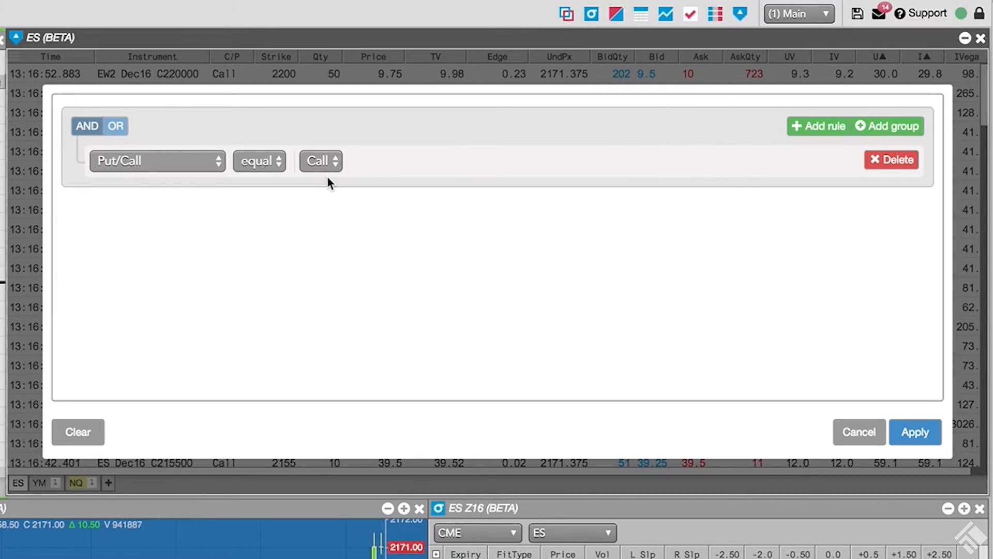
pyautogui.click(817, 125)
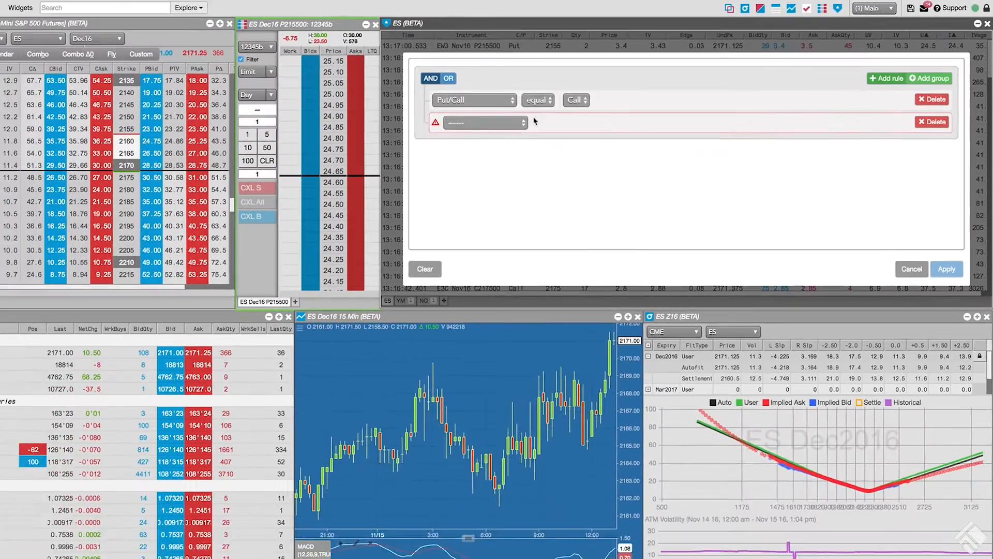
pyautogui.click(483, 122)
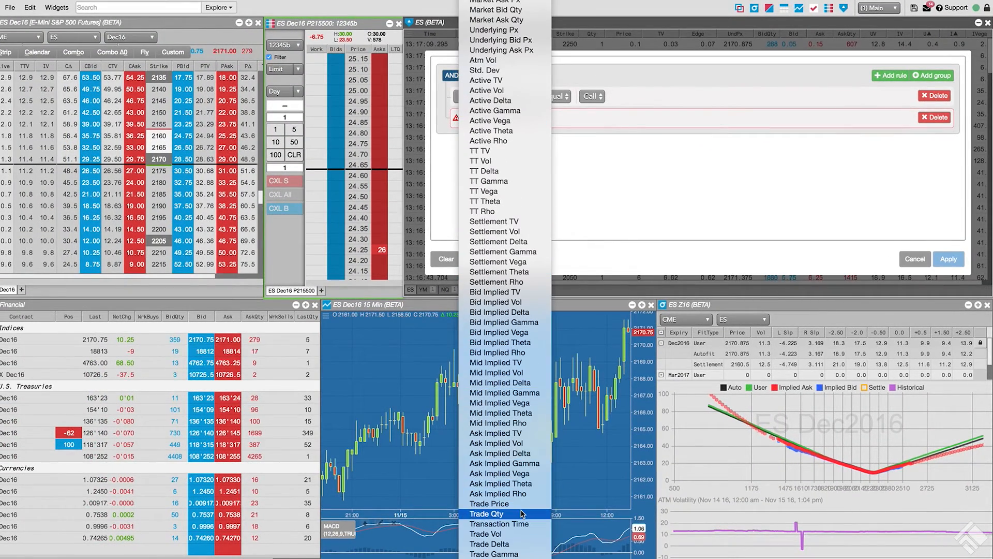
pyautogui.click(487, 514)
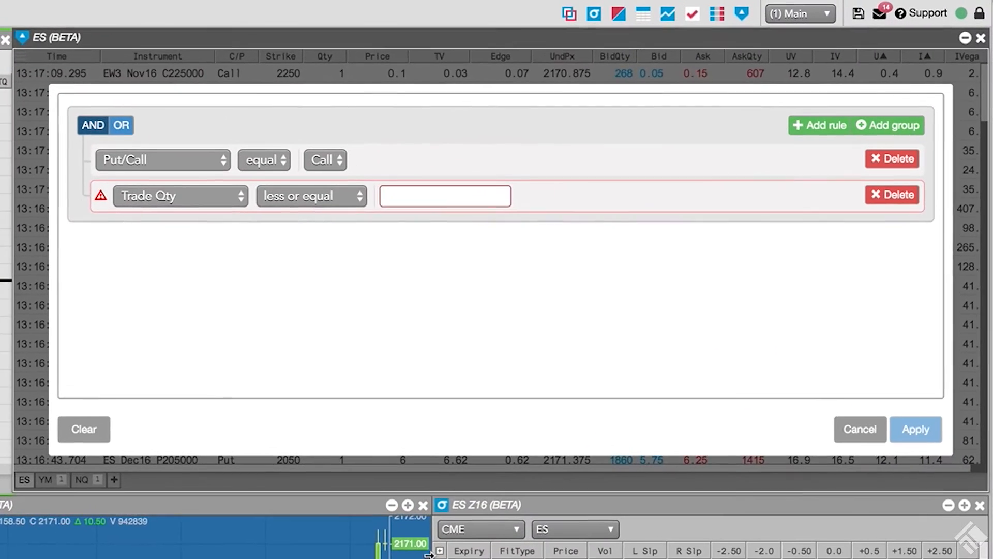
# - Require Trade Qty greater or equal 10 and apply the ES filter
pyautogui.click(311, 196)
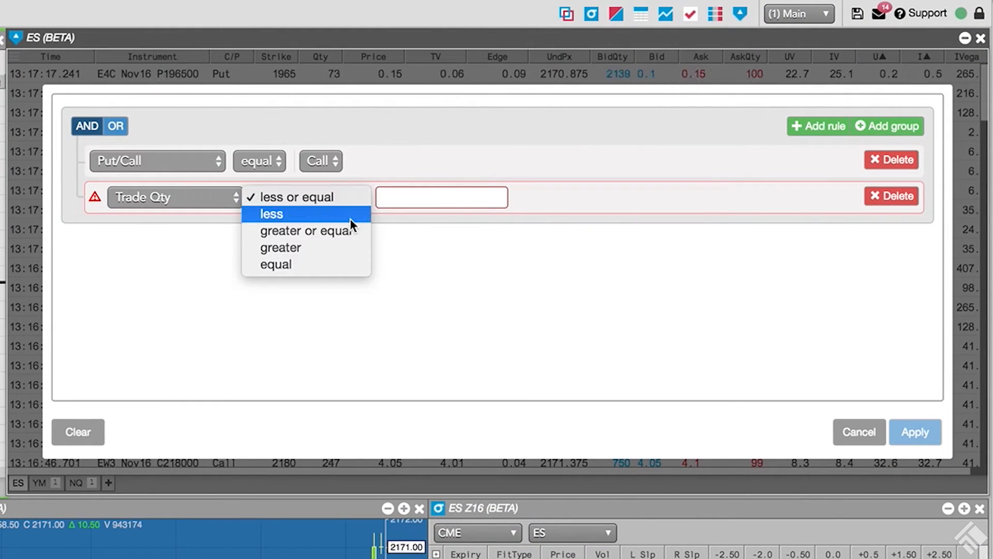
pyautogui.click(306, 230)
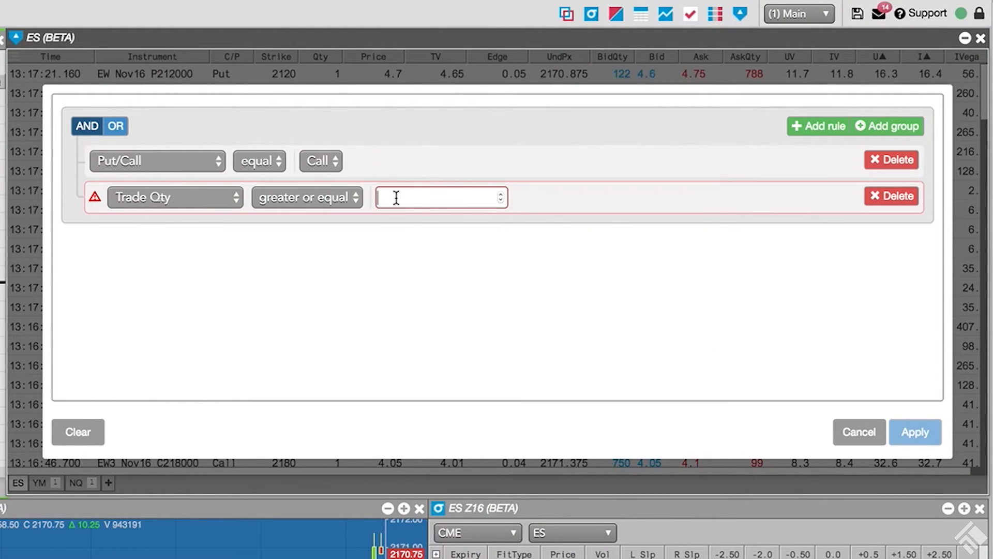
pyautogui.write('10')
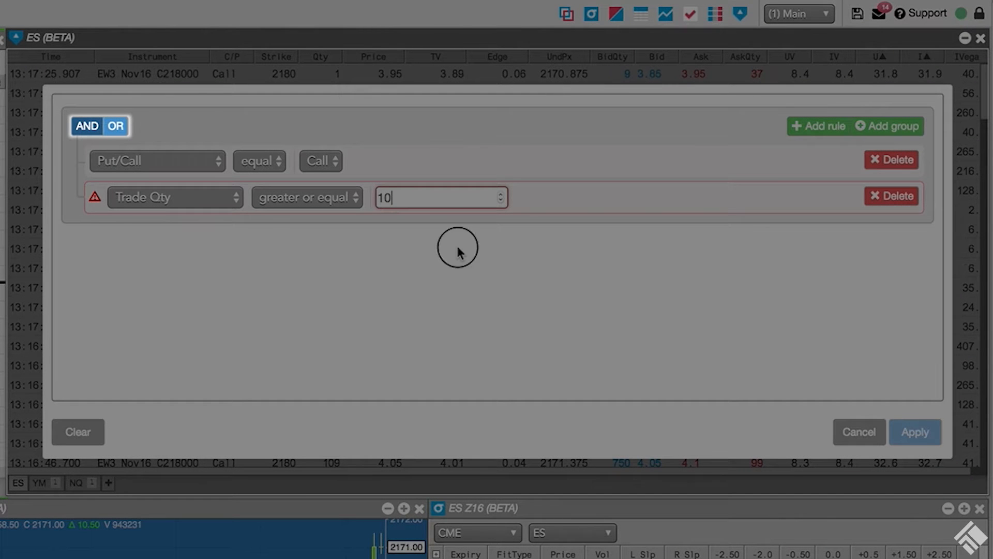
pyautogui.click(459, 254)
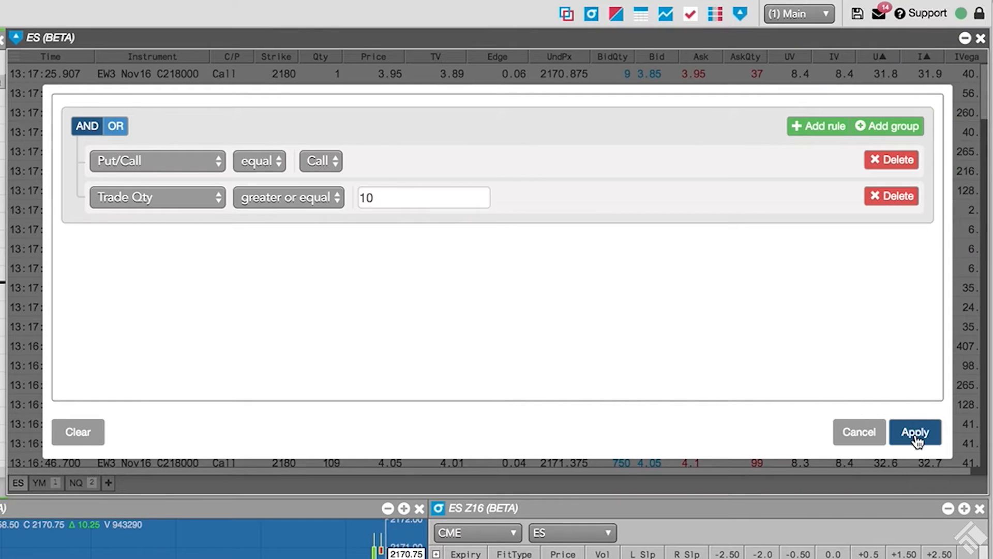
pyautogui.click(914, 432)
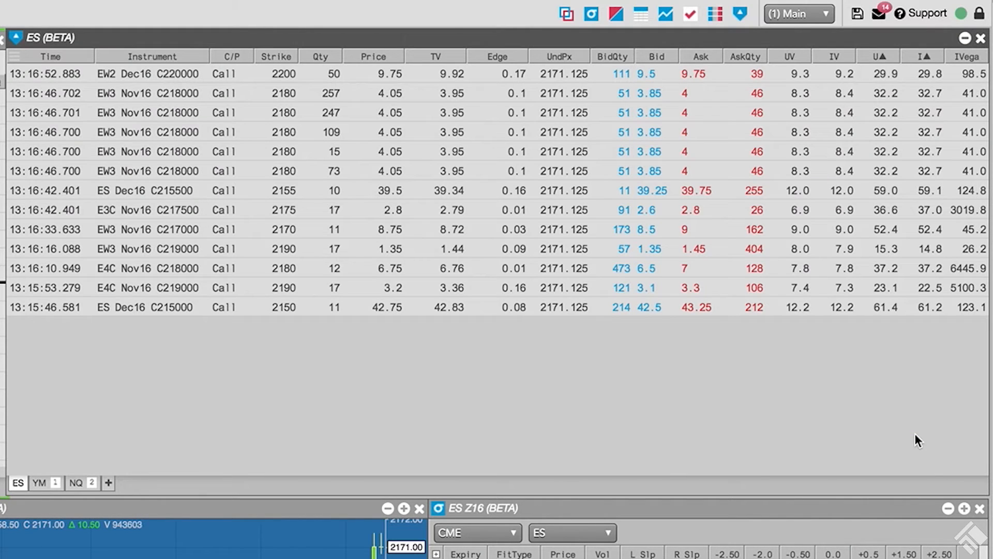
pyautogui.moveTo(158, 418)
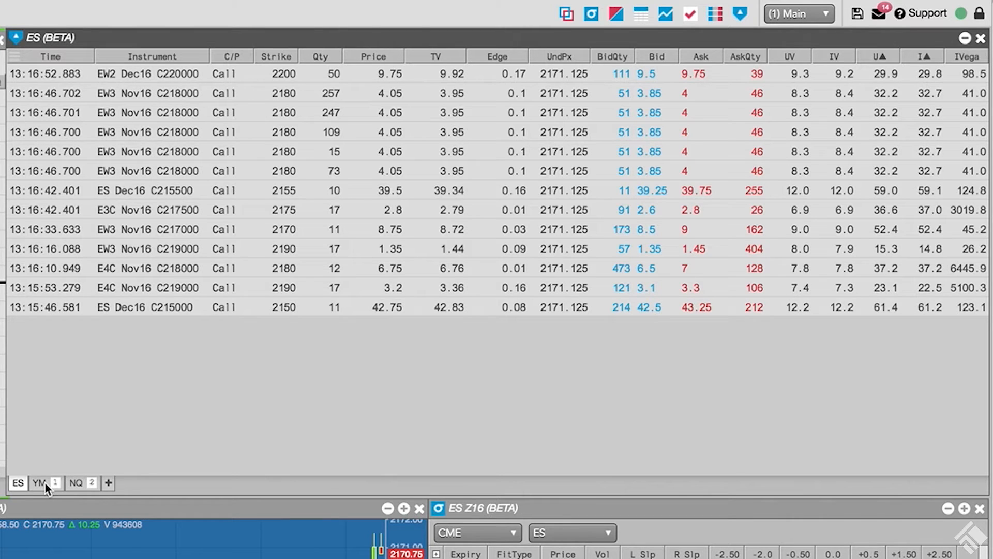
# - Show the YM trades tab
pyautogui.click(38, 483)
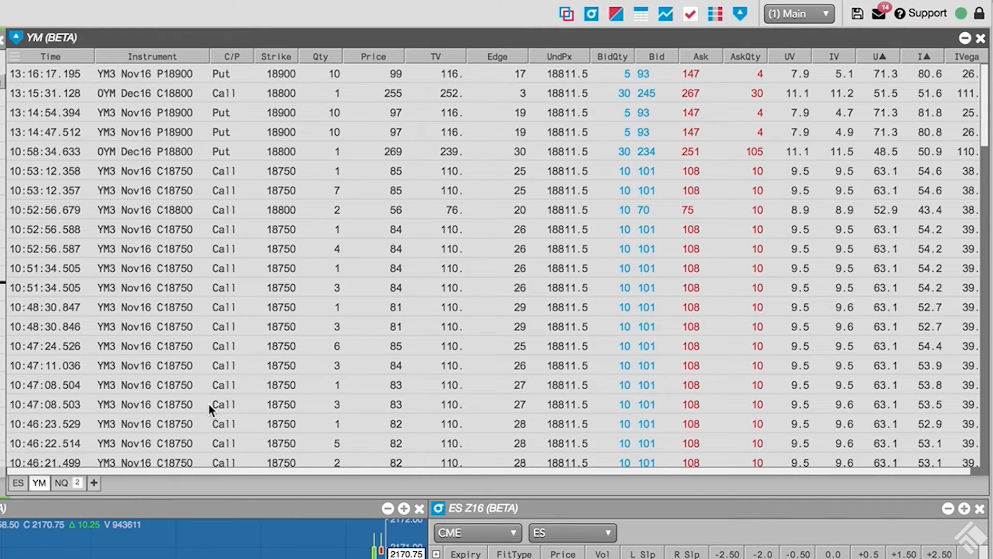
pyautogui.moveTo(68, 101)
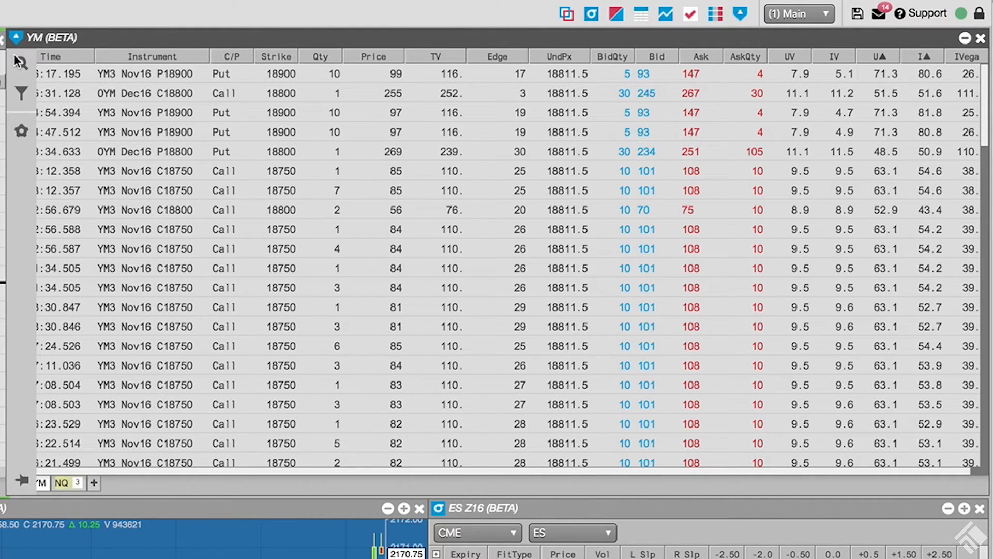
# - Start a nested YM rule group with Active Delta at most 30
pyautogui.click(21, 93)
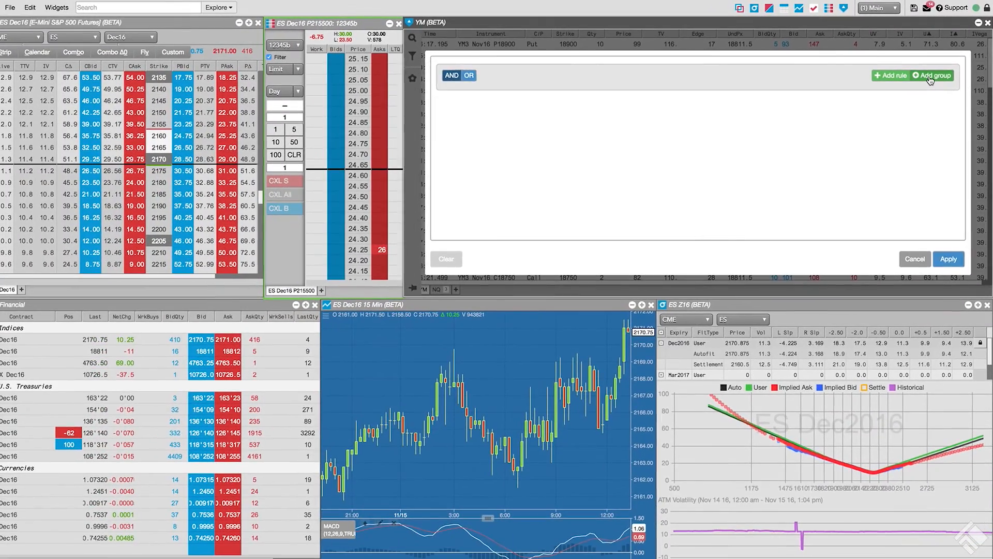
pyautogui.click(932, 76)
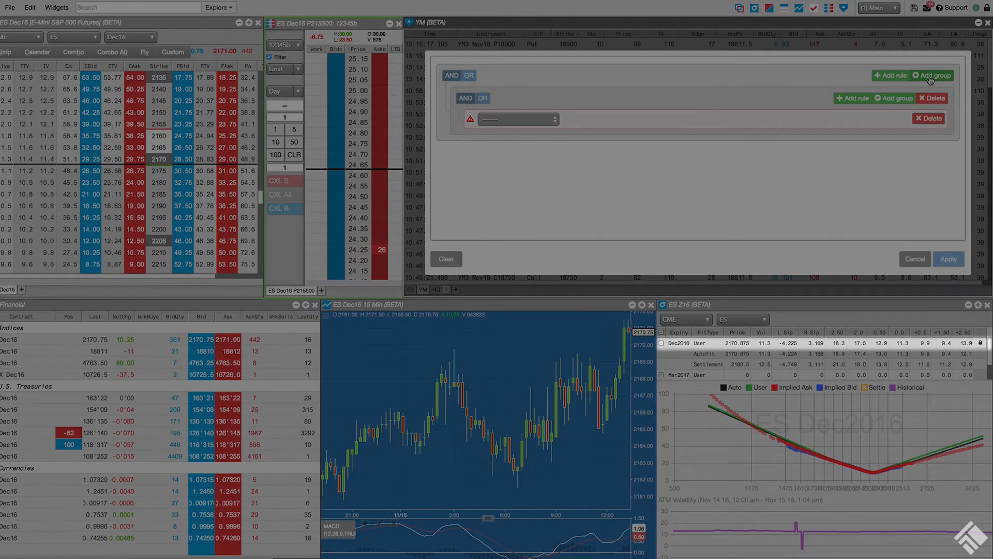
pyautogui.click(515, 119)
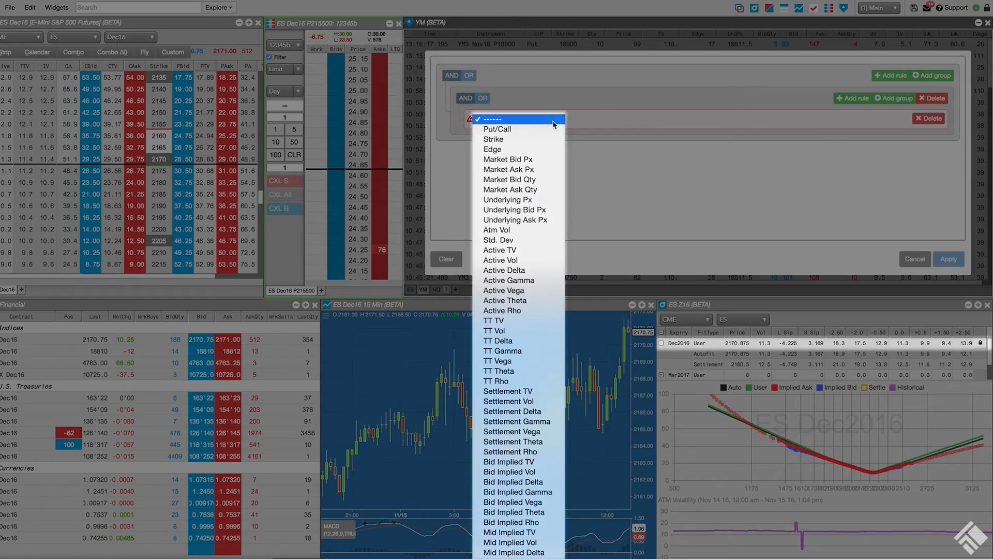
pyautogui.moveTo(510, 270)
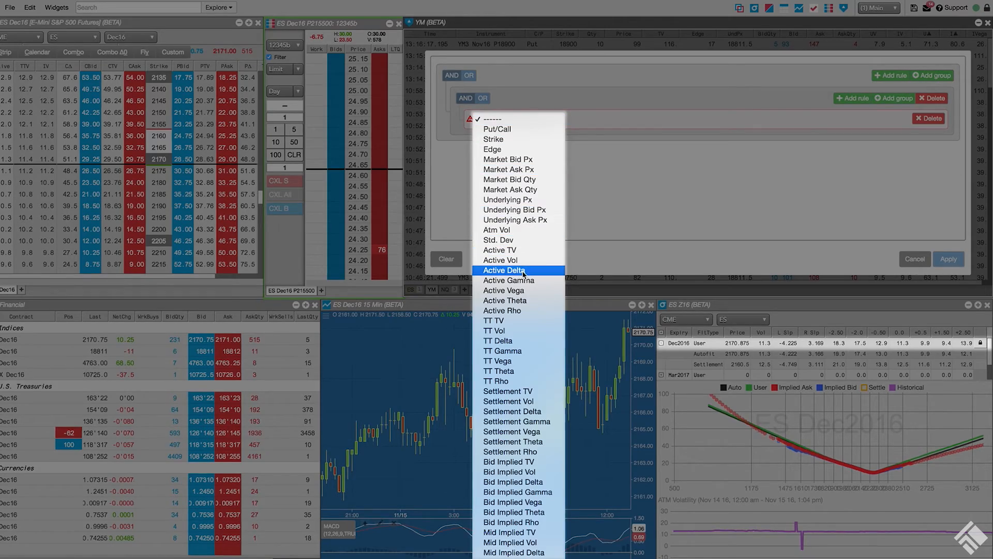
pyautogui.click(504, 270)
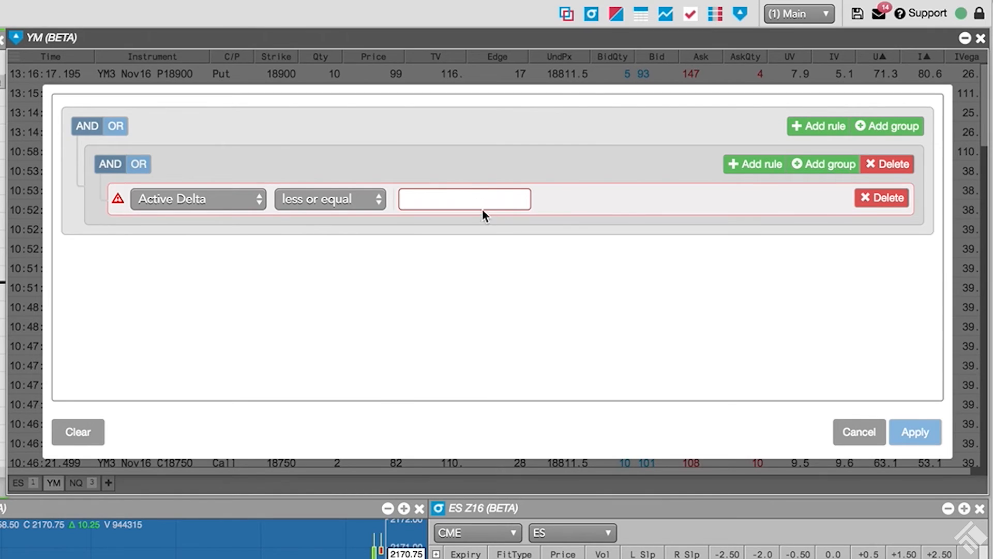
pyautogui.write('30')
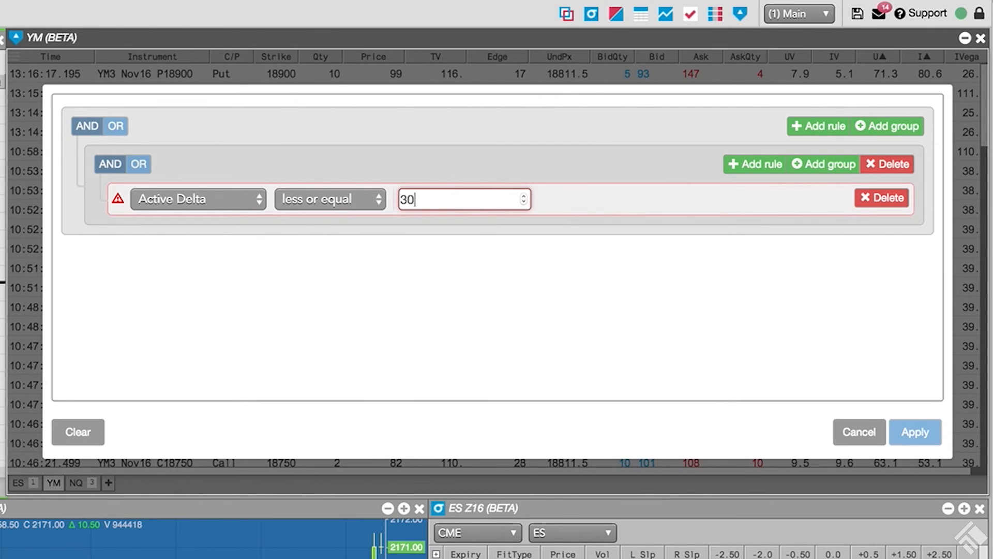
pyautogui.moveTo(566, 250)
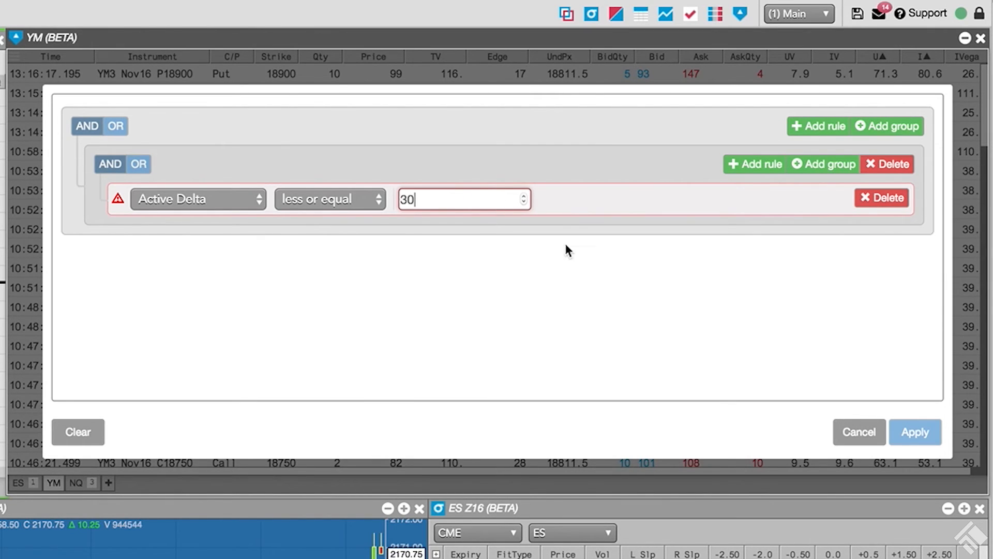
# - Add Active Delta at least 70 and Trade Qty ≥ 10, then apply the YM filter
pyautogui.click(754, 165)
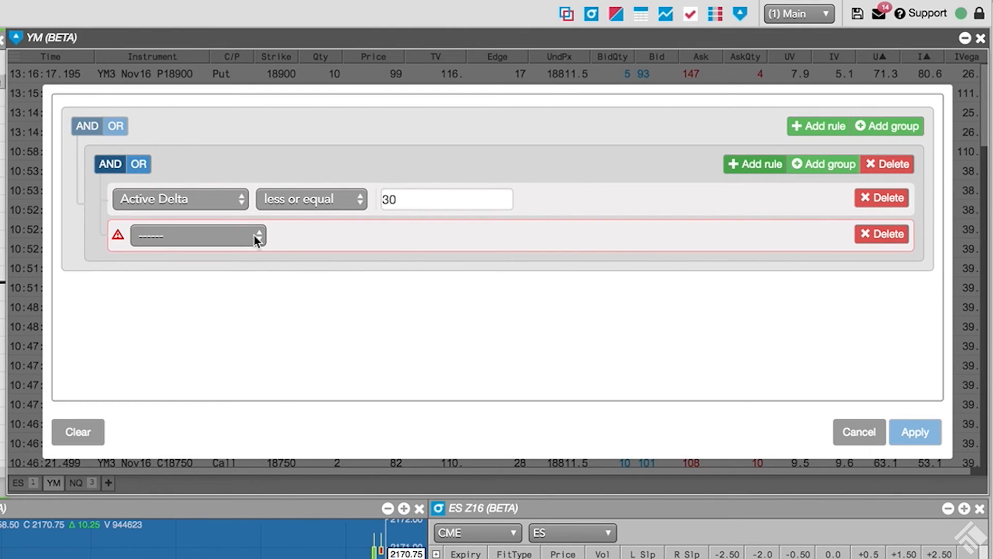
pyautogui.moveTo(199, 494)
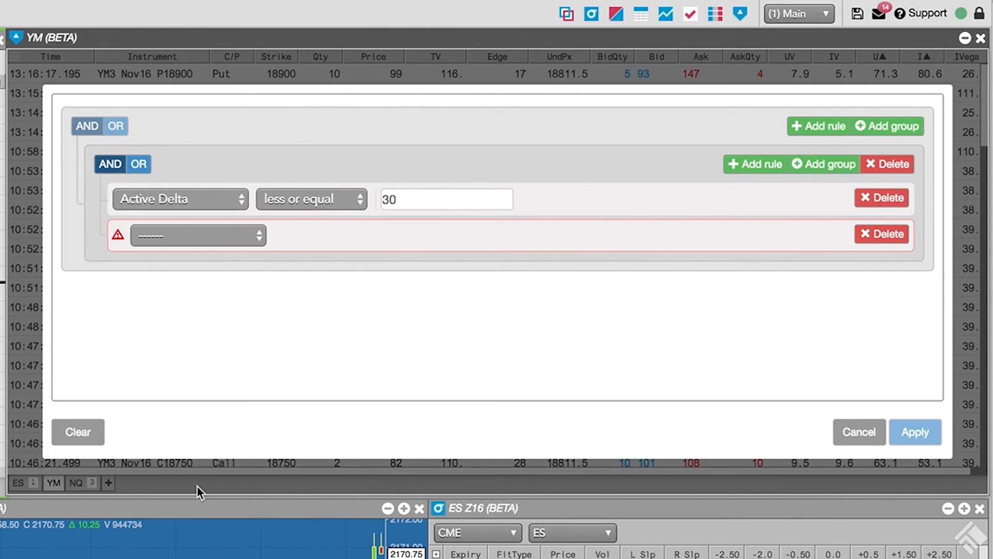
pyautogui.click(197, 235)
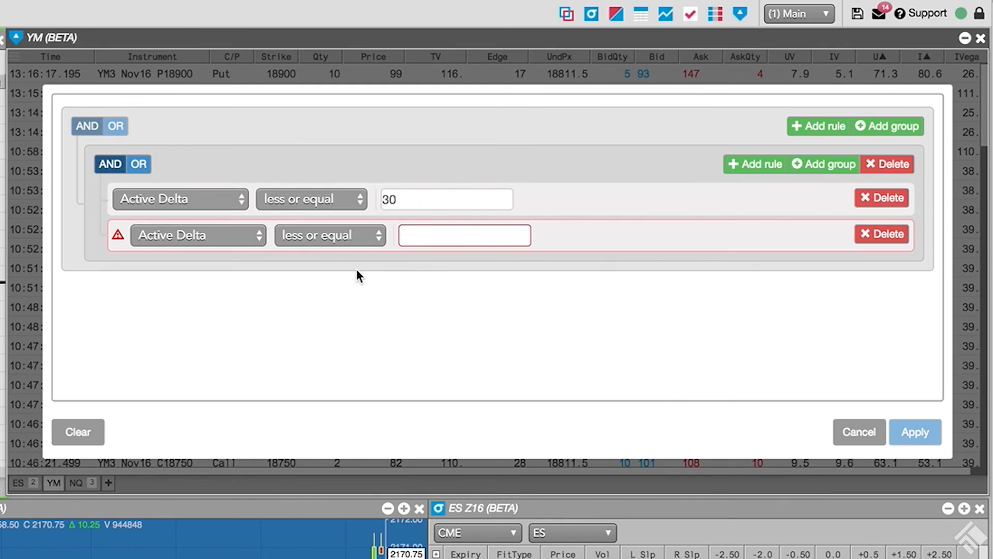
pyautogui.write('70')
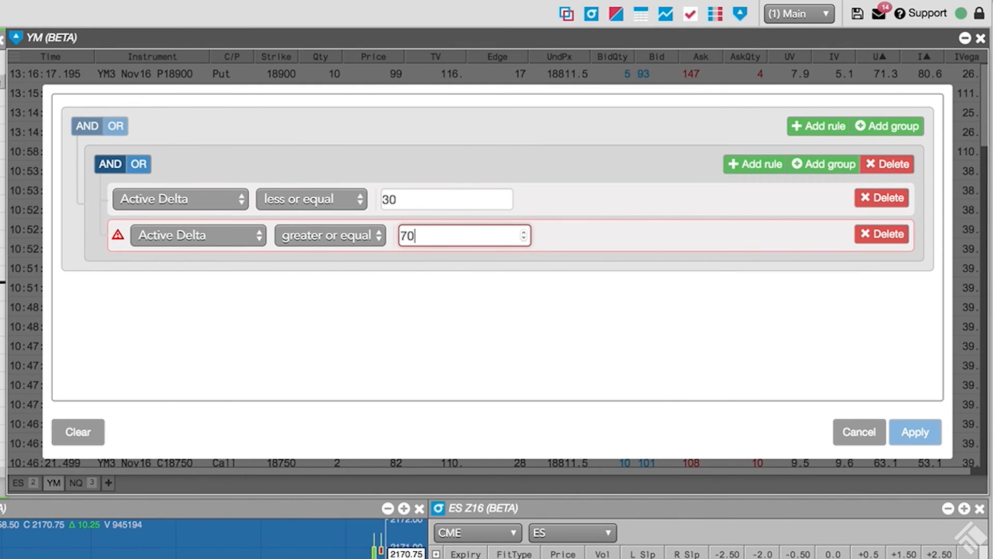
pyautogui.moveTo(432, 354)
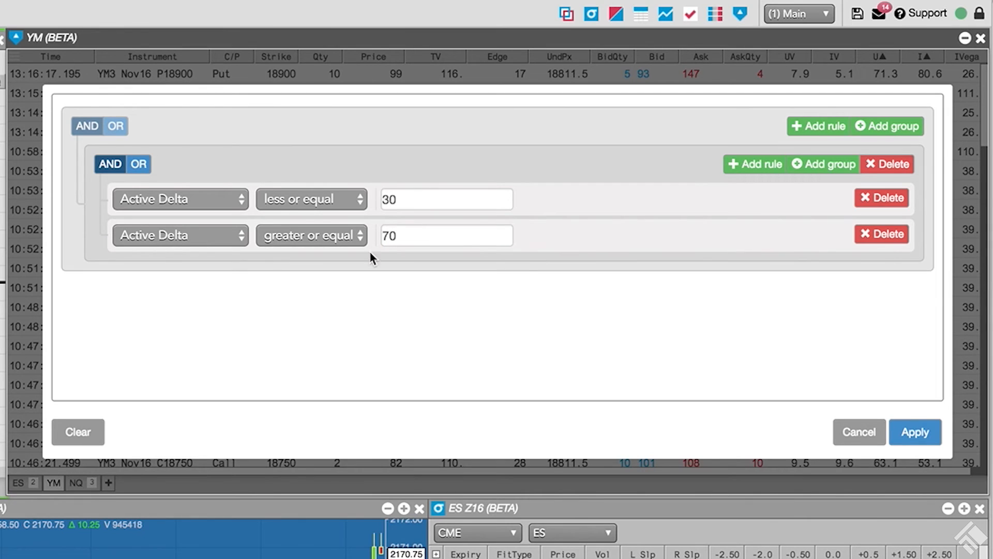
pyautogui.moveTo(433, 303)
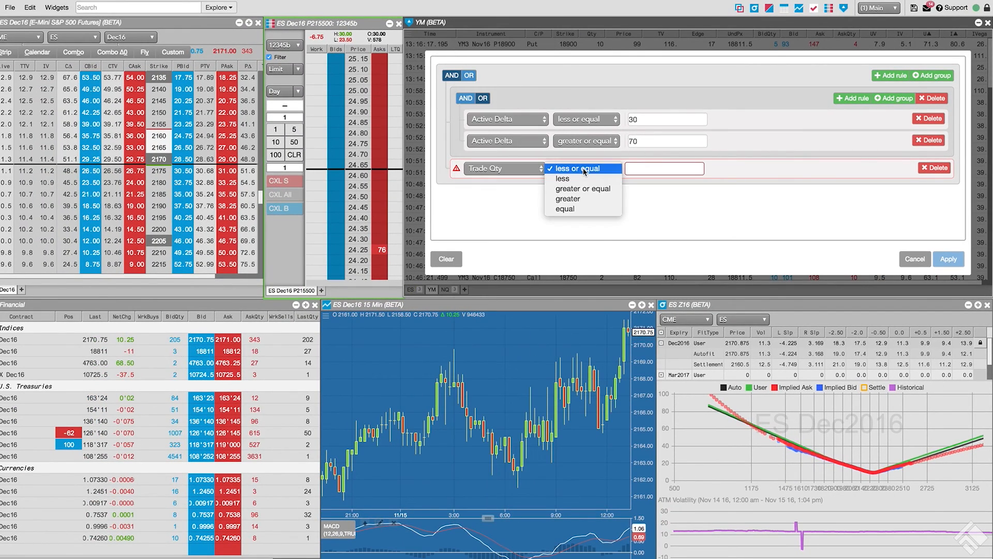
pyautogui.click(582, 188)
pyautogui.write('10')
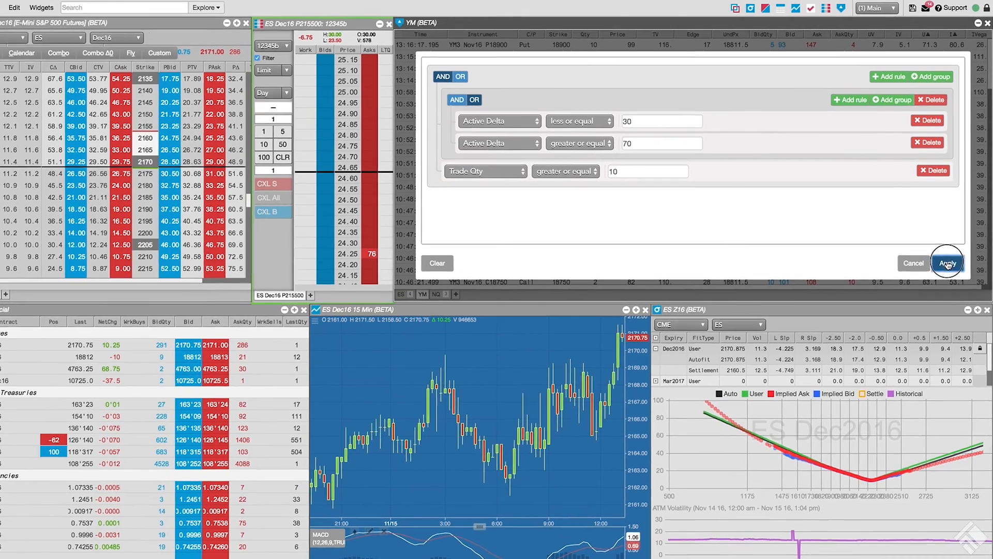
pyautogui.click(946, 263)
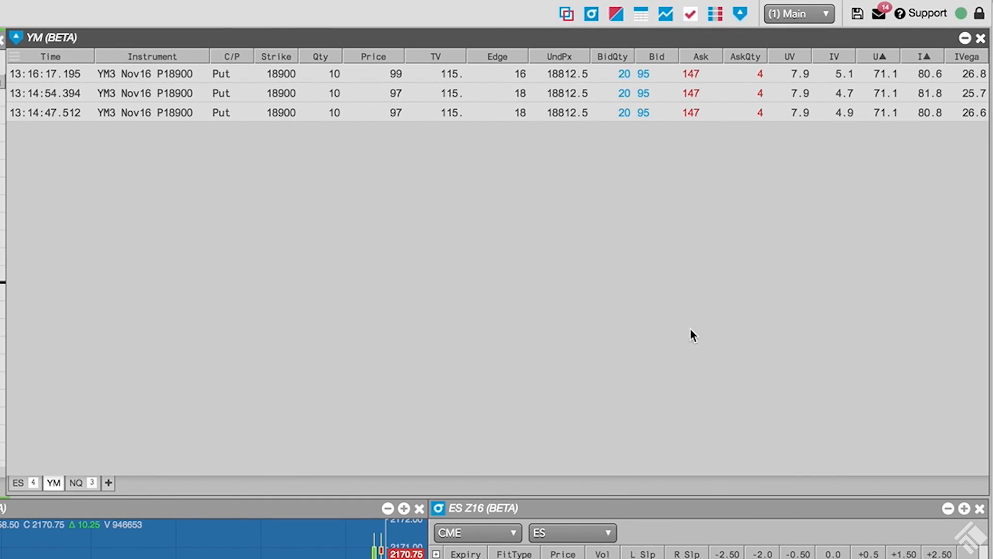
pyautogui.moveTo(645, 327)
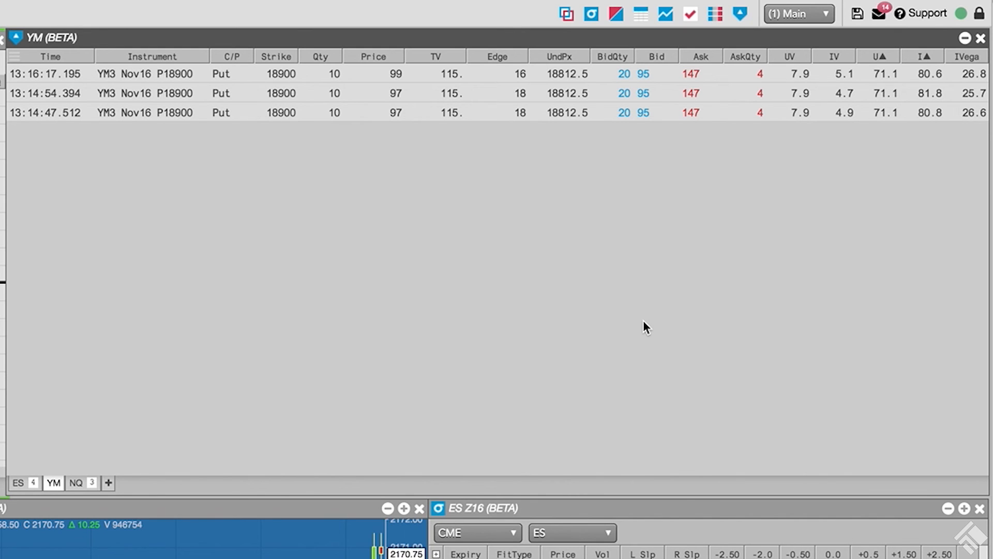